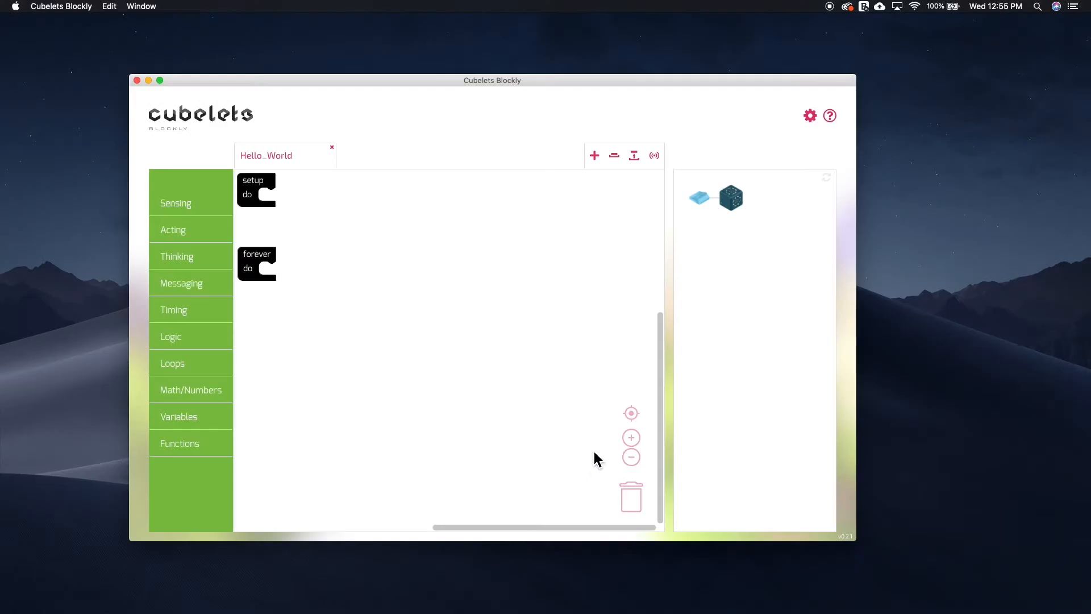
mouse_move(714, 204)
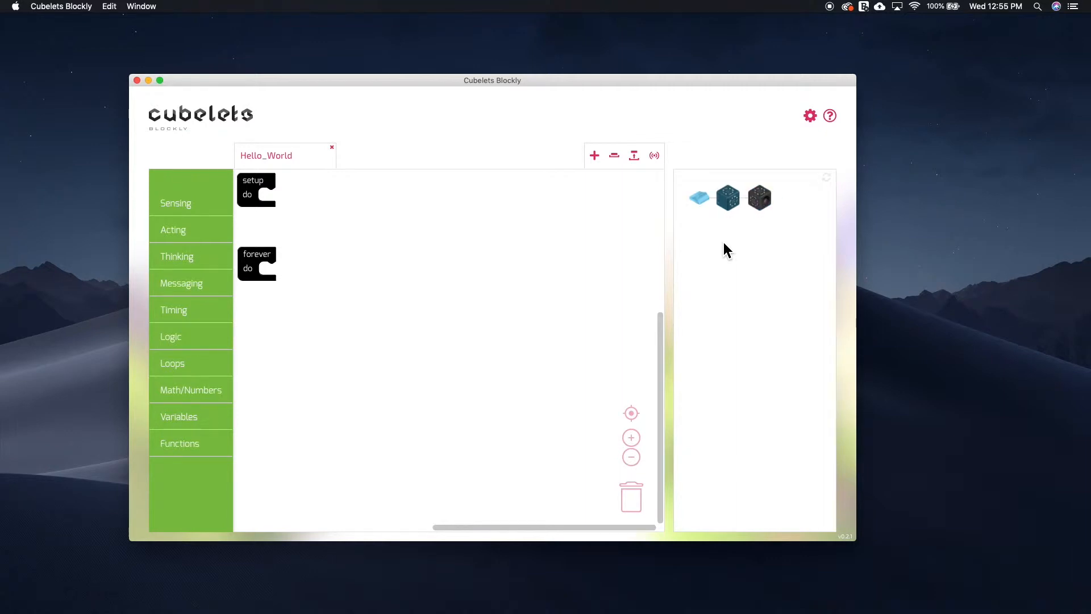
mouse_move(764, 224)
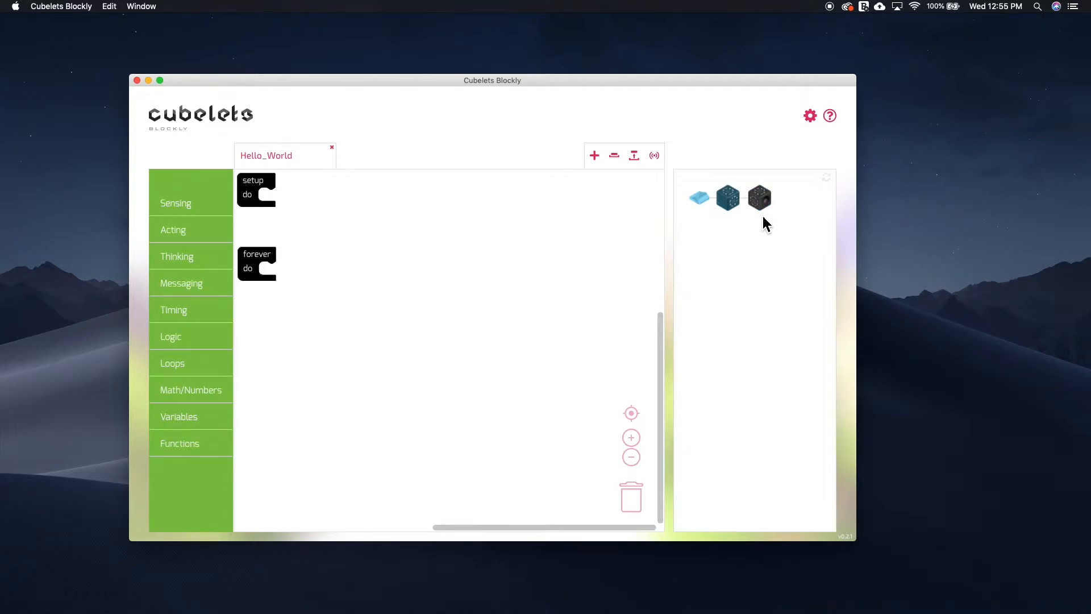
mouse_move(832, 193)
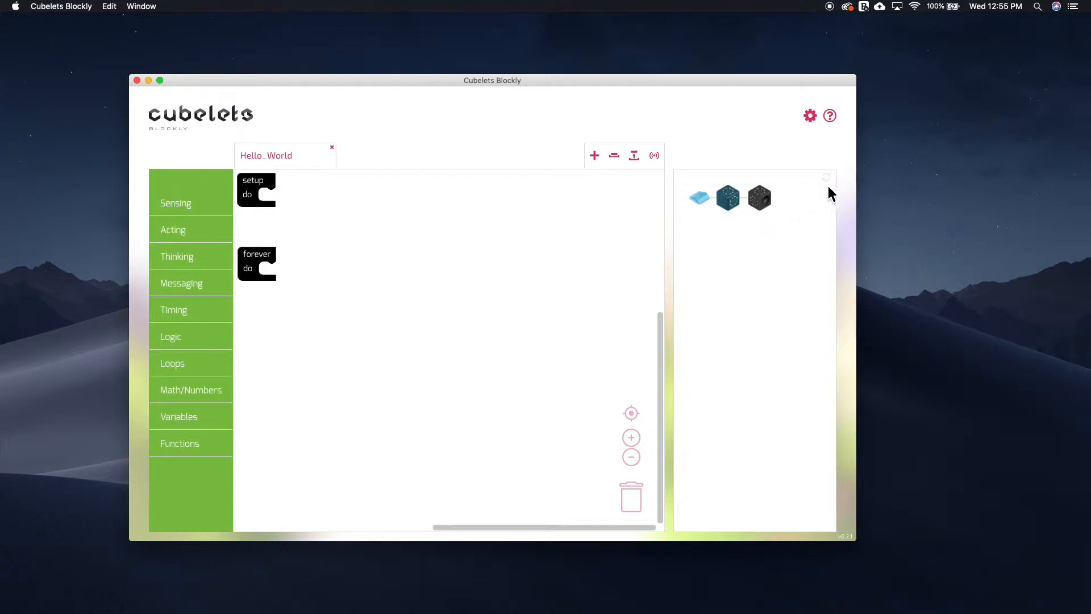
mouse_move(834, 193)
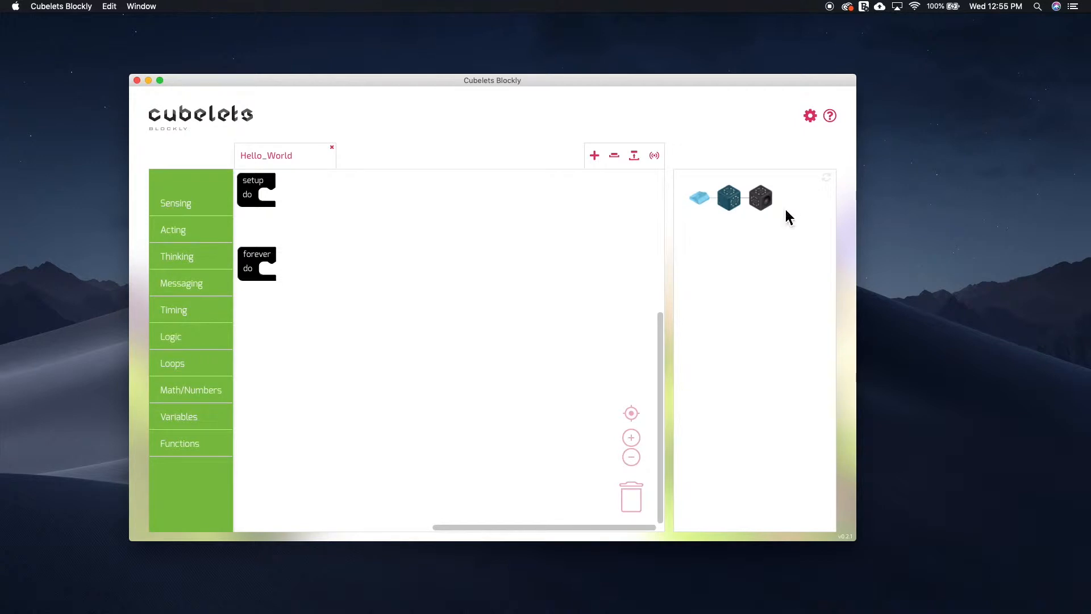
mouse_move(766, 242)
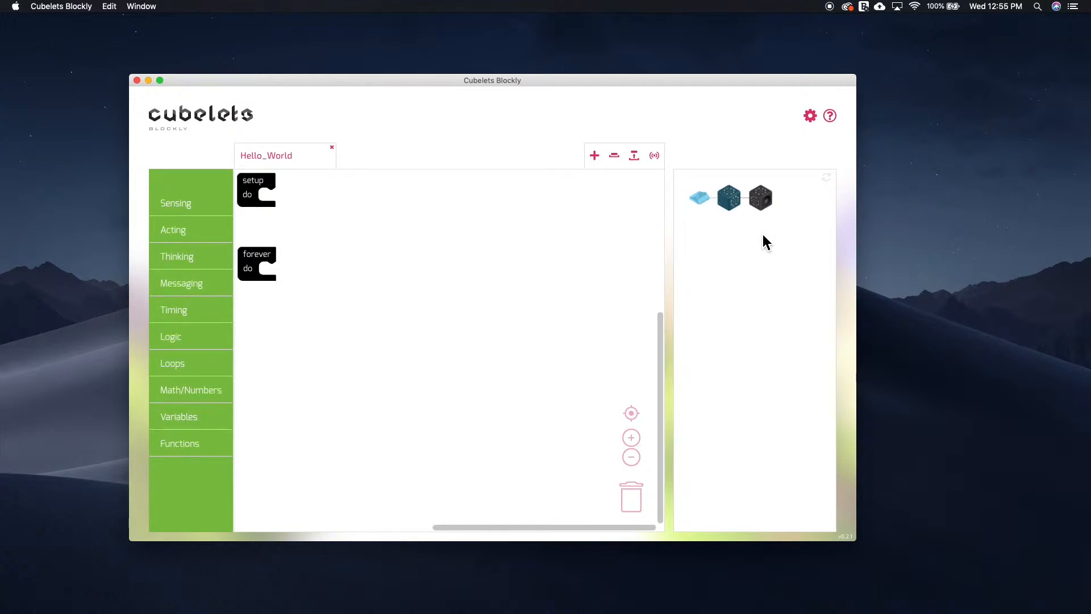
mouse_move(306, 177)
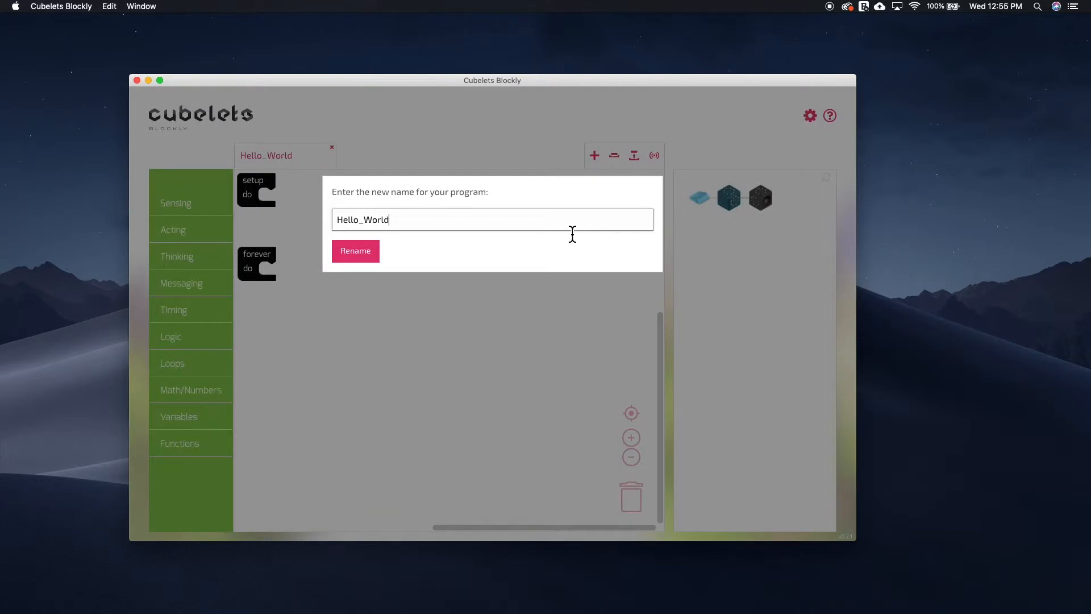
Name the program 'Brightness Example', confirm the rename and select the Brightness Cubelet
text(Brightness Examp)
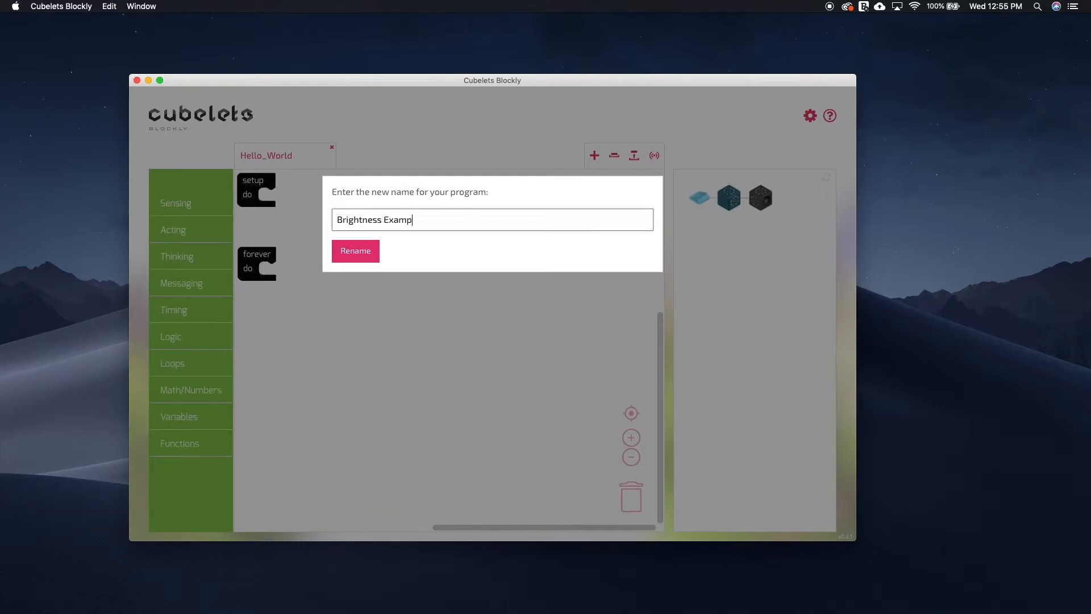
click(354, 250)
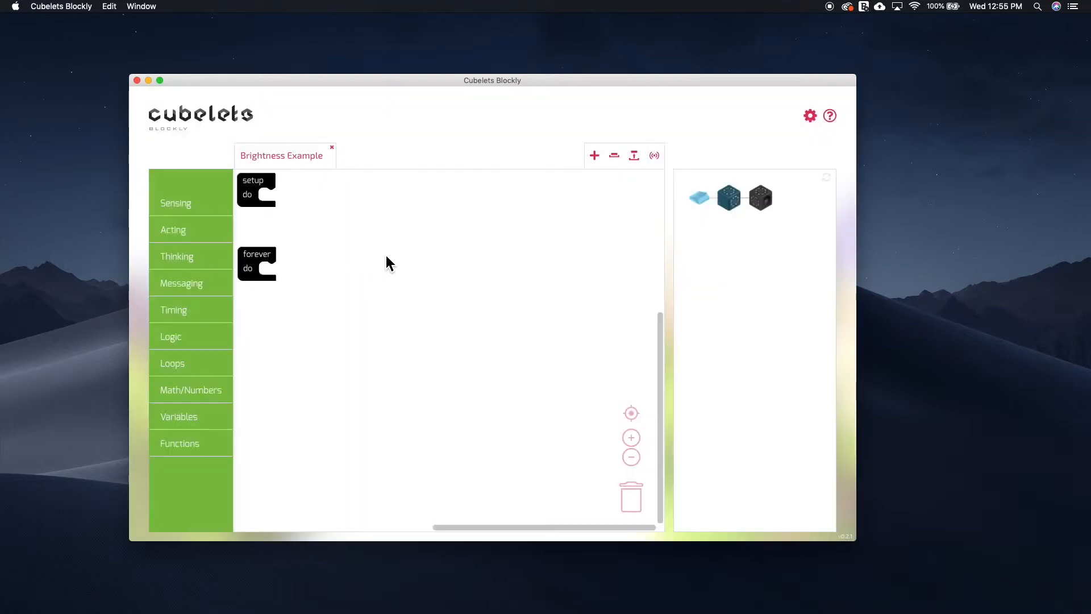
click(760, 198)
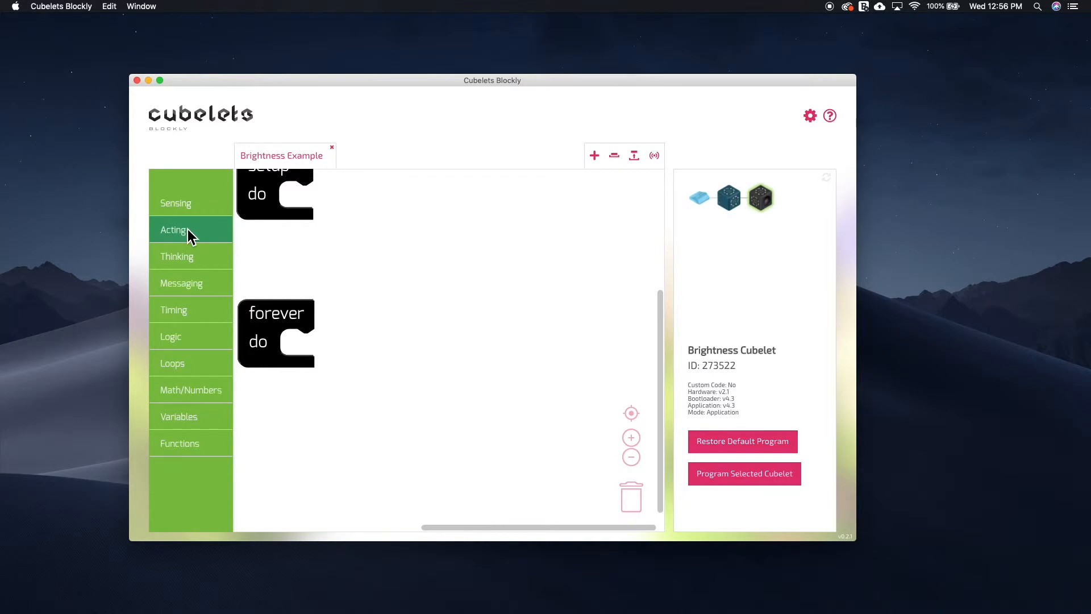
Show the Acting block category in the toolbox
click(175, 202)
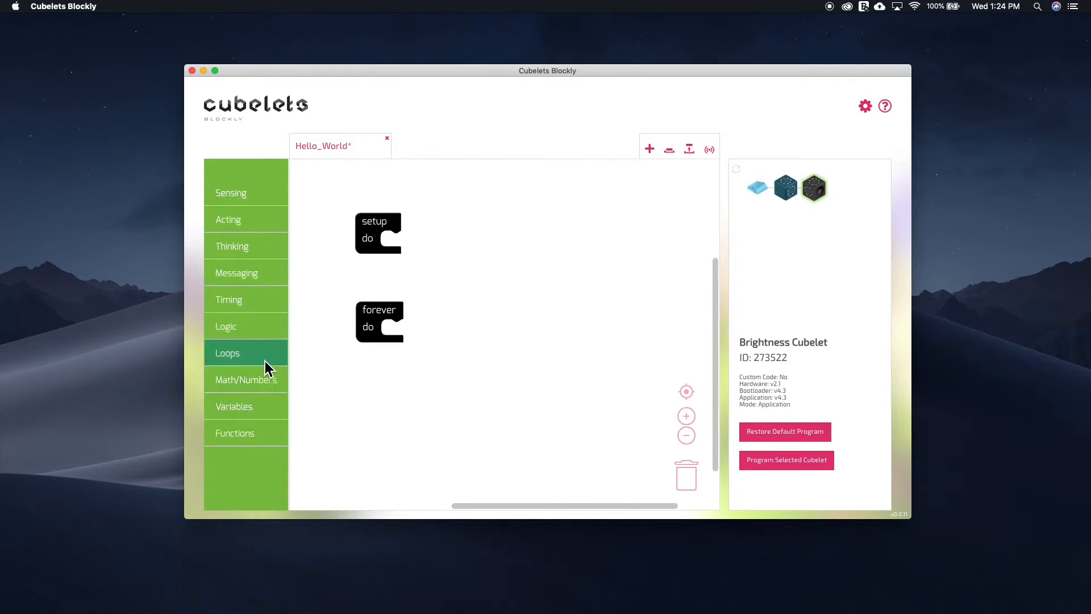
mouse_move(248, 425)
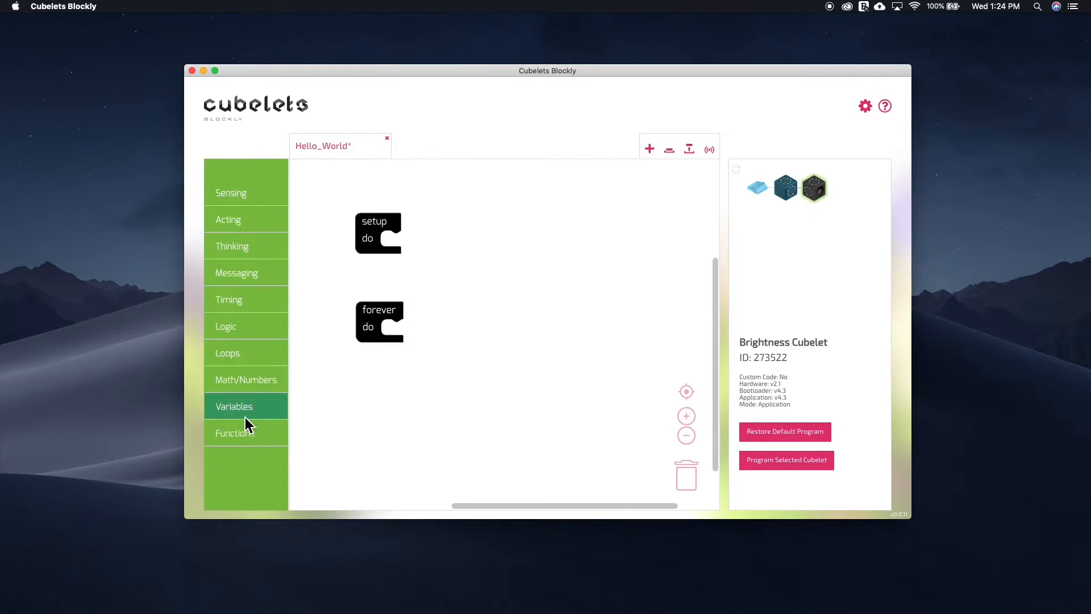
mouse_move(267, 420)
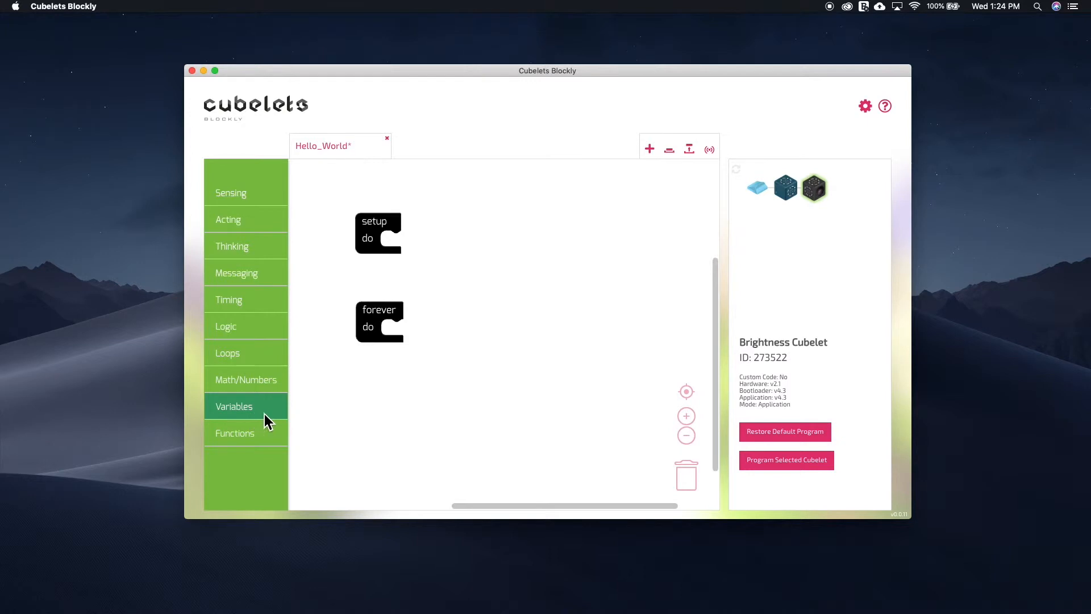
Place a set-variable block in the forever loop and make it use block_value
click(234, 406)
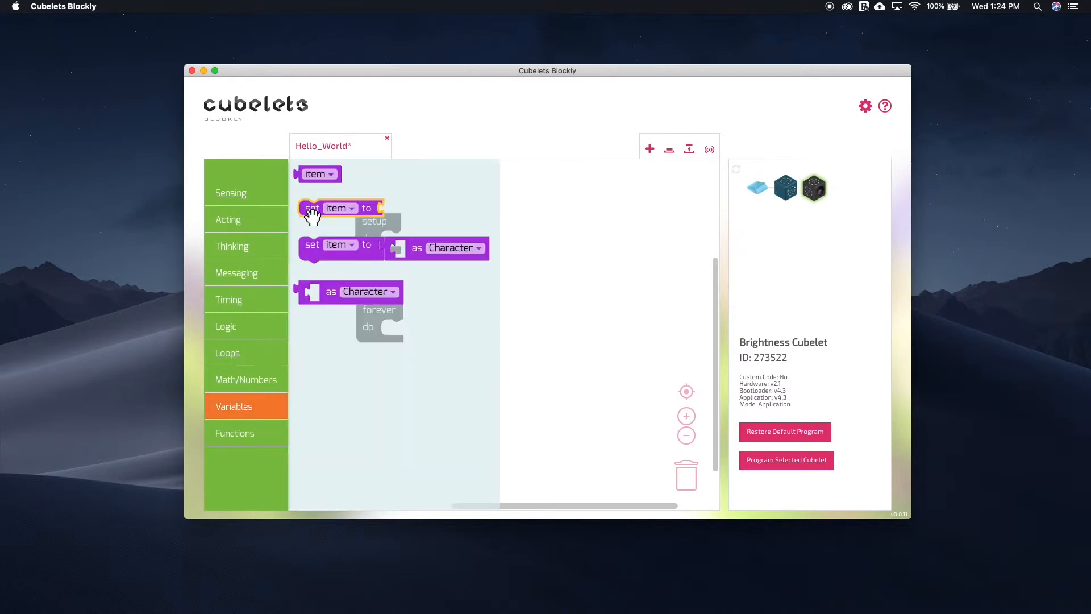
drag(311, 208, 417, 336)
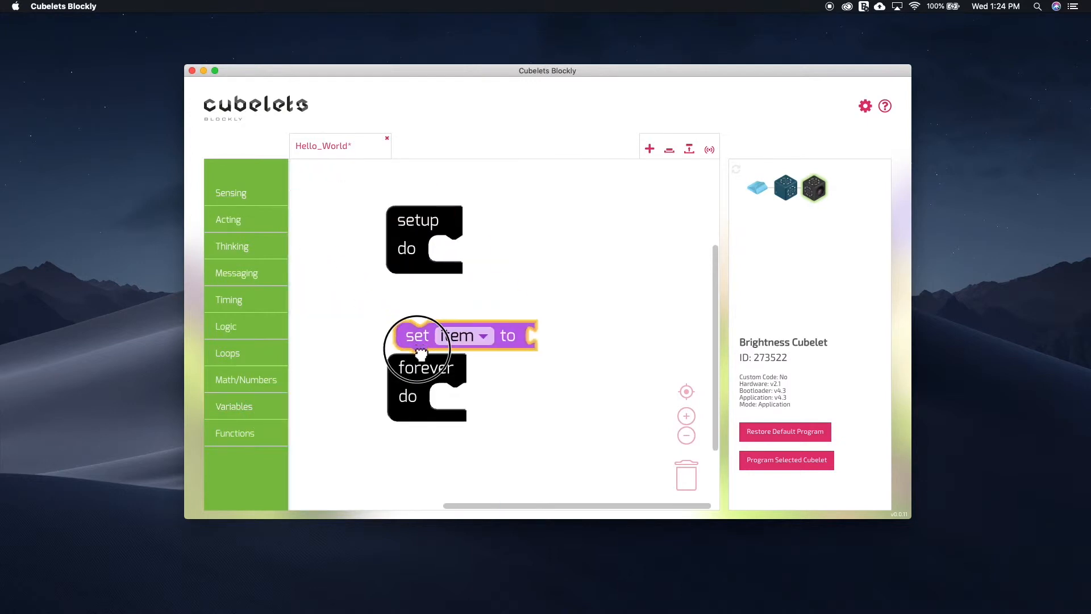
drag(417, 336, 496, 398)
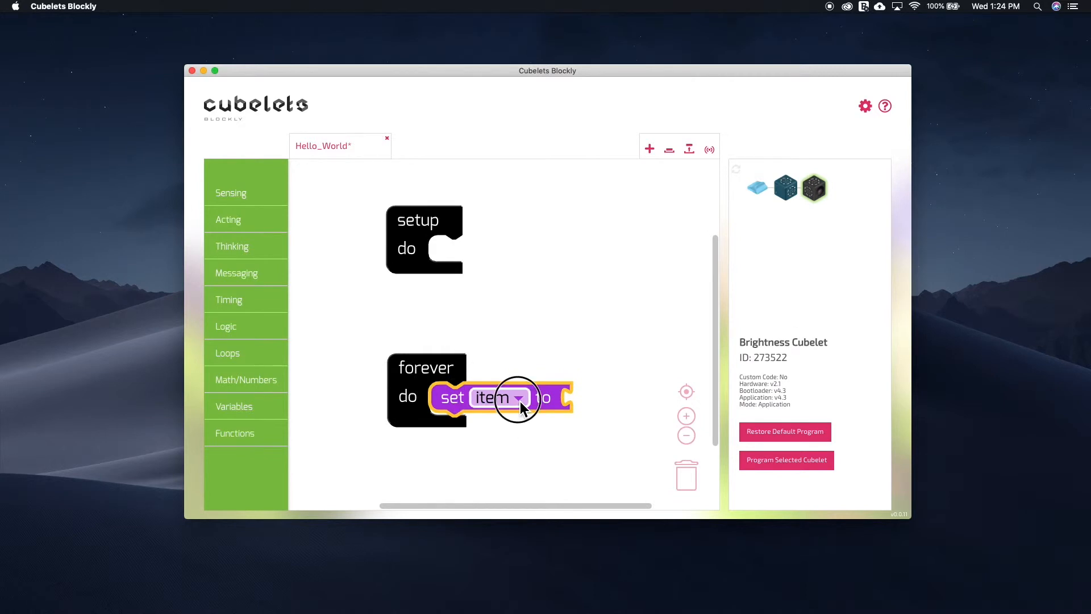
click(518, 398)
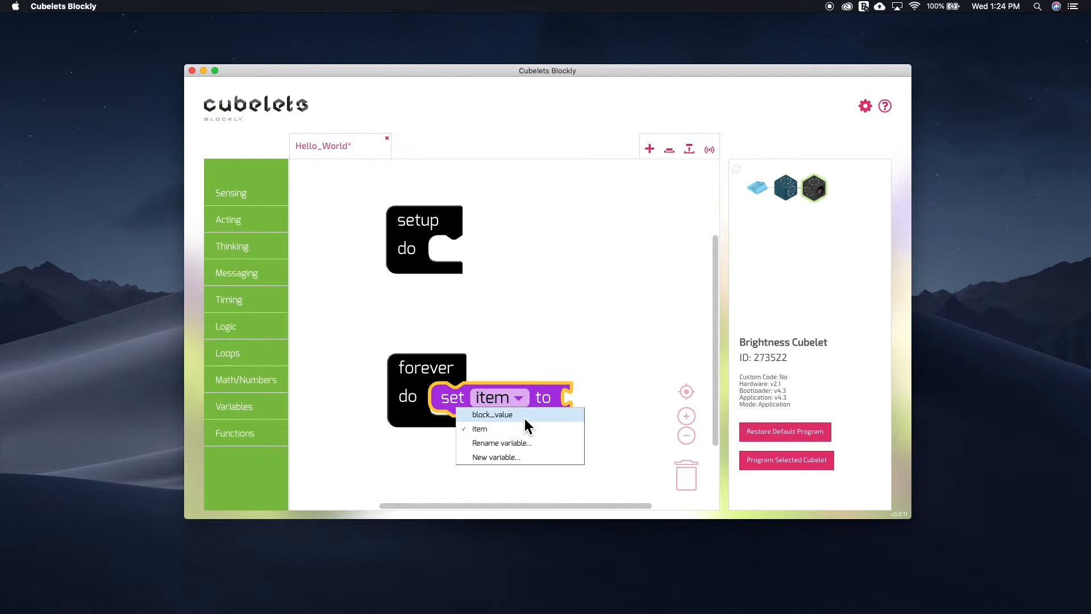
click(493, 413)
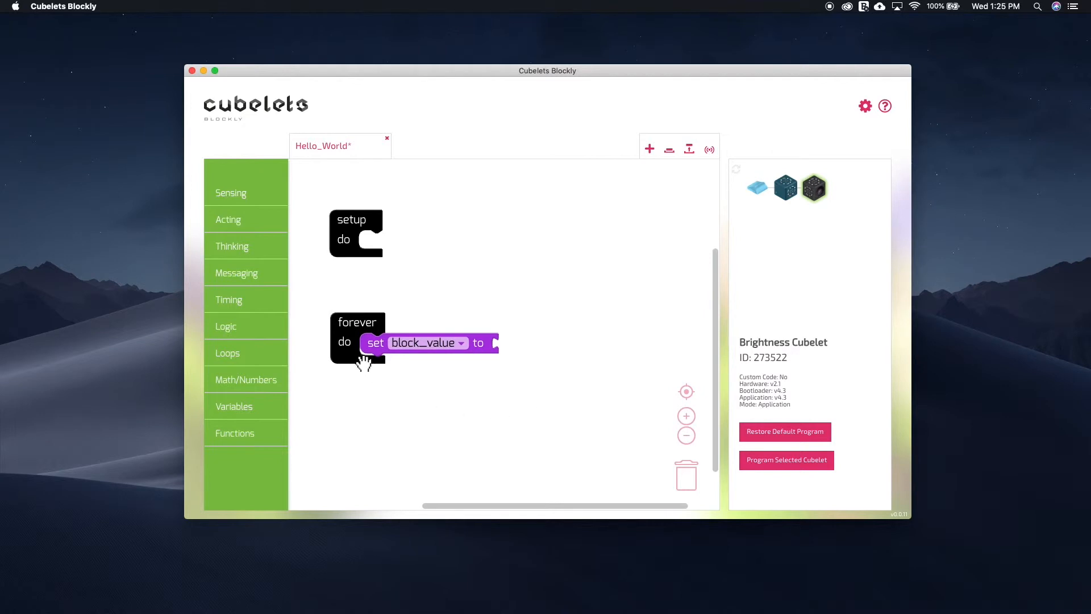
mouse_move(512, 366)
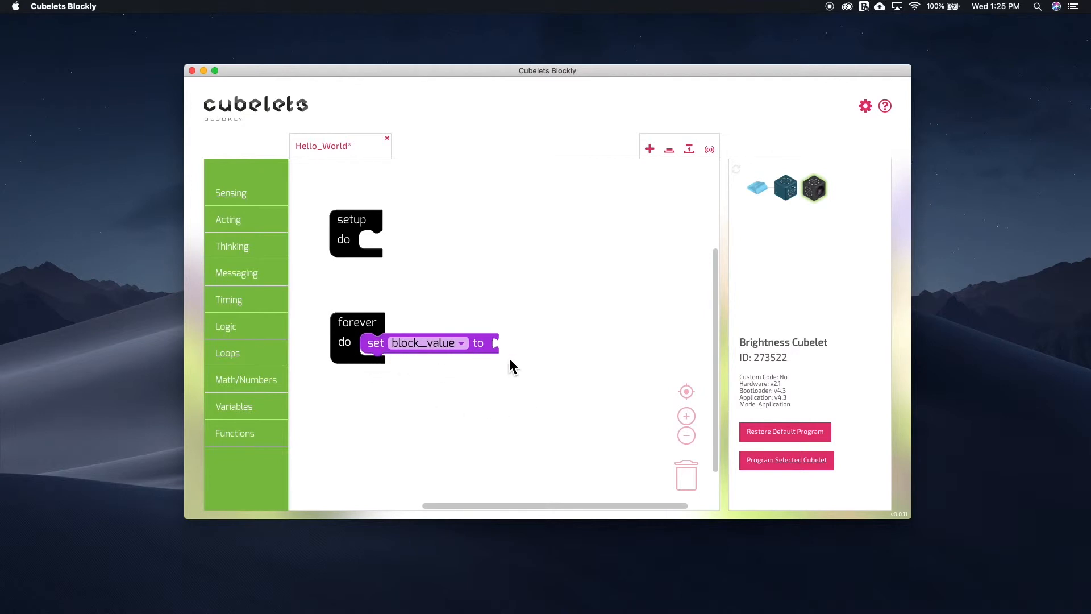
mouse_move(350, 413)
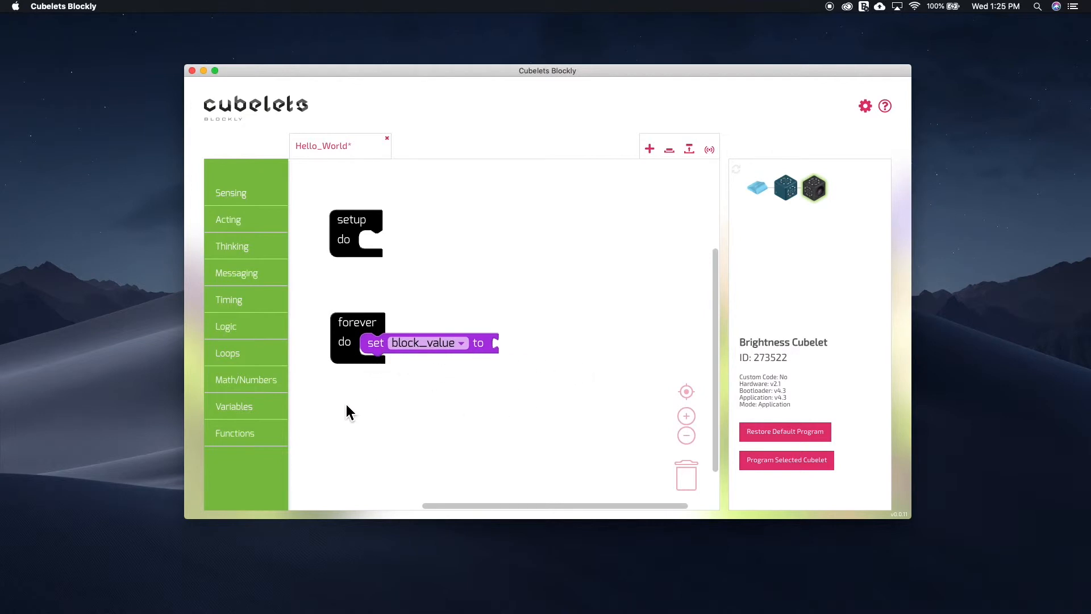
mouse_move(327, 427)
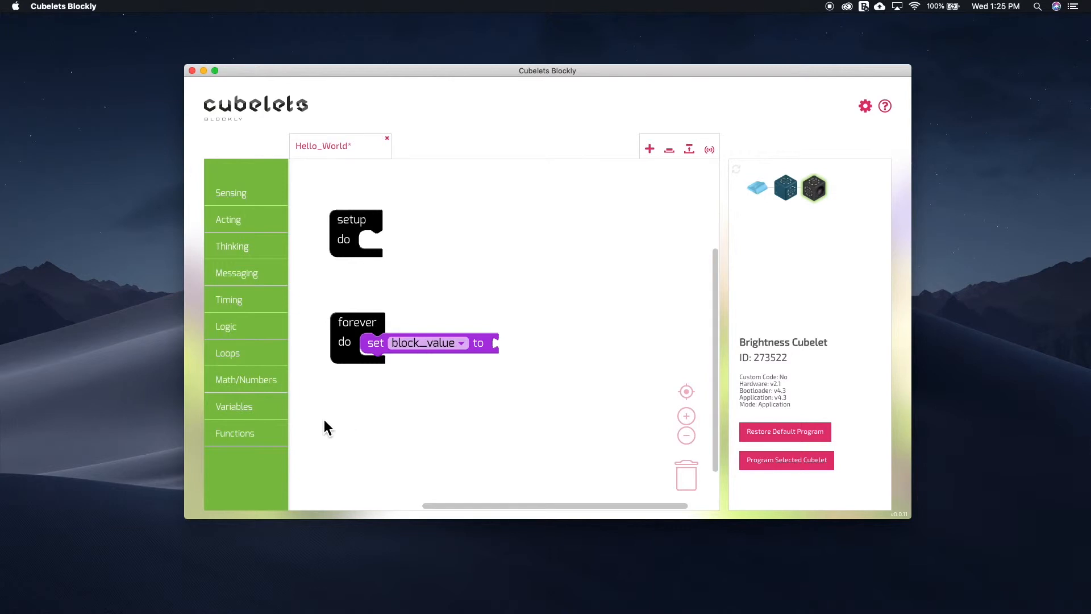
mouse_move(316, 437)
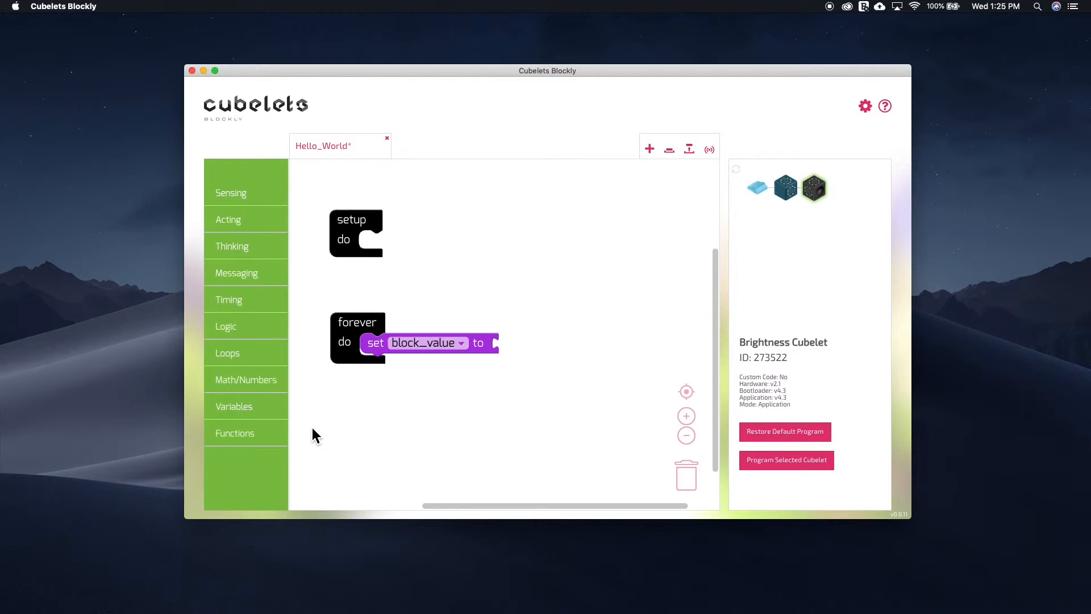
mouse_move(276, 296)
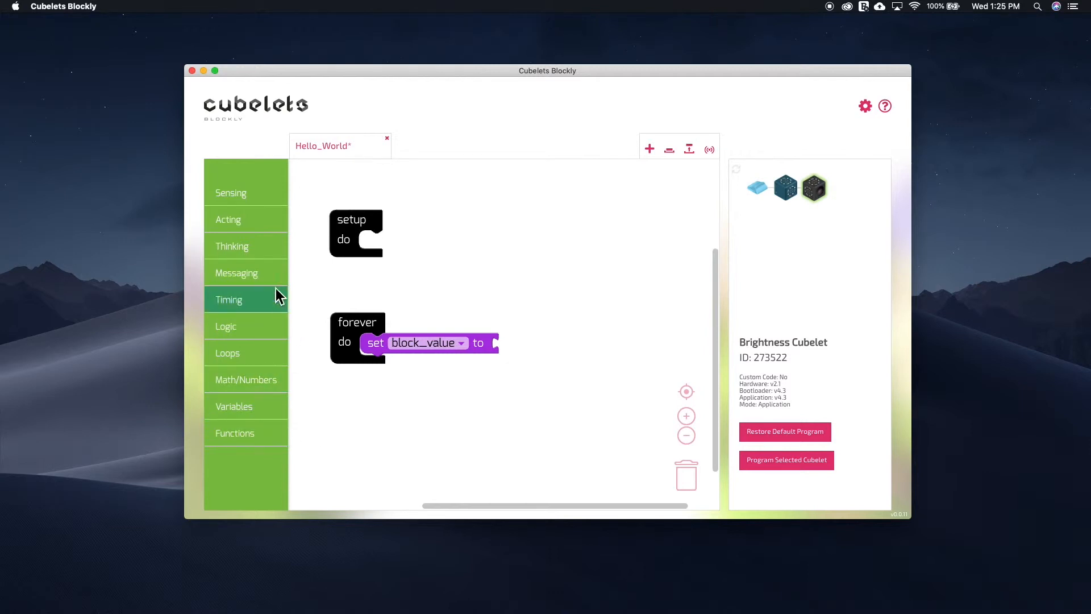
mouse_move(261, 413)
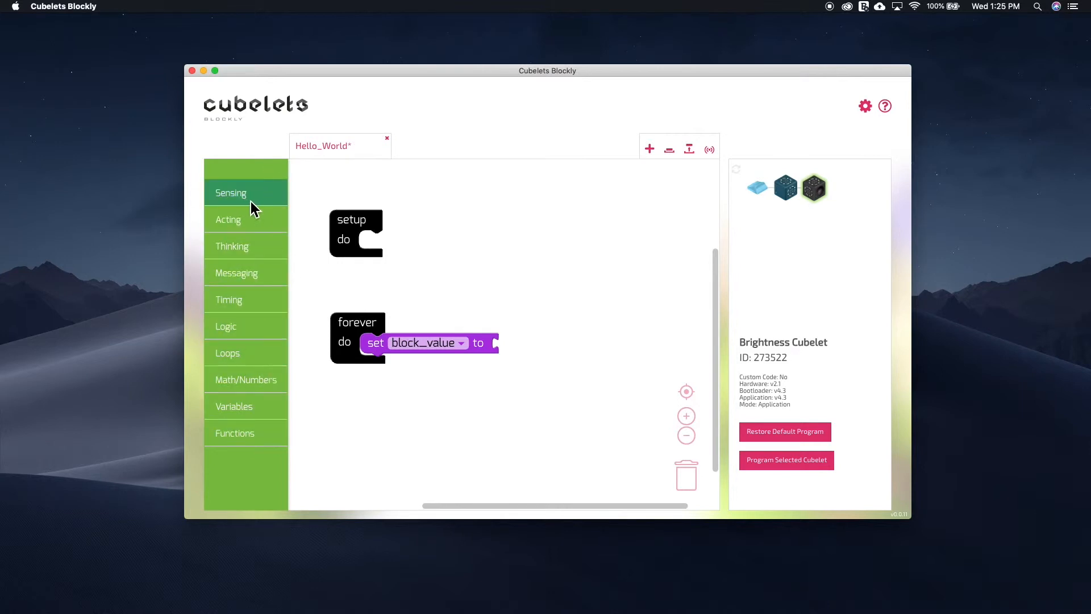
Fill the set block_value statement with the sensor value block from Sensing
click(231, 192)
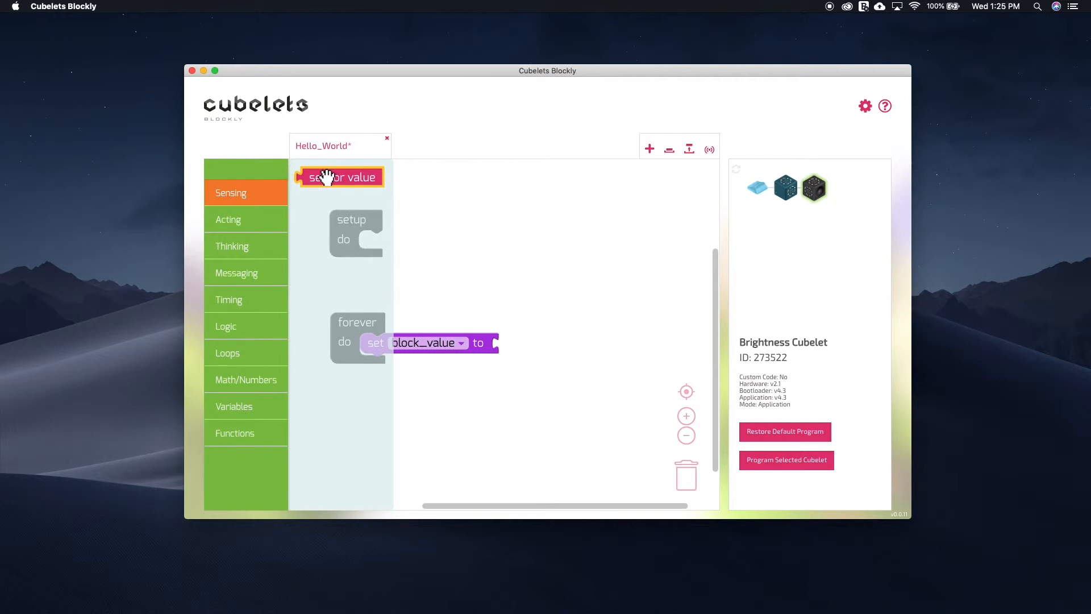
drag(340, 177, 538, 342)
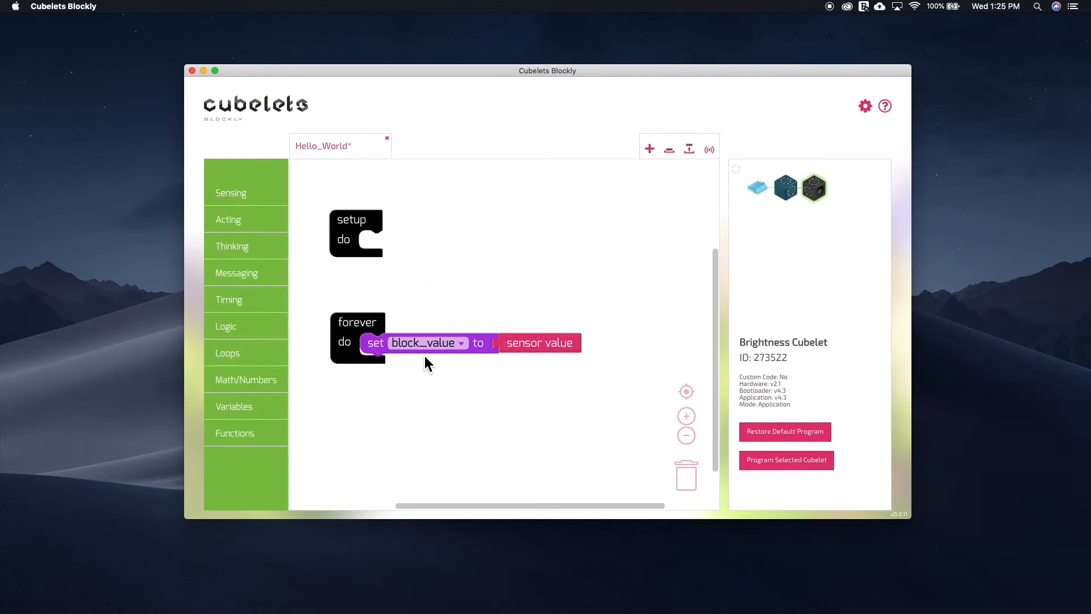
mouse_move(518, 355)
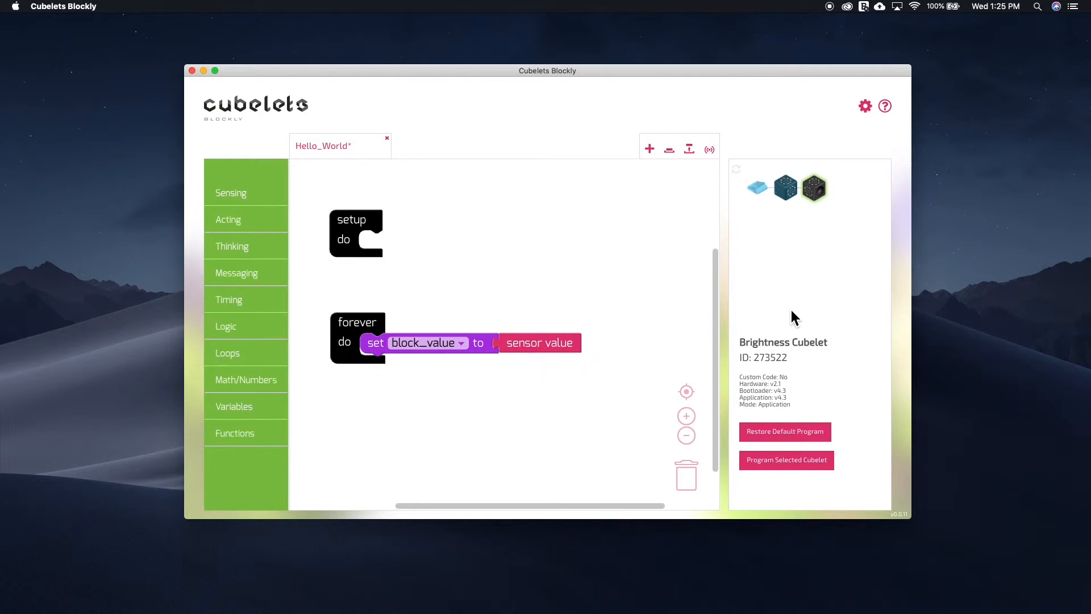
mouse_move(789, 476)
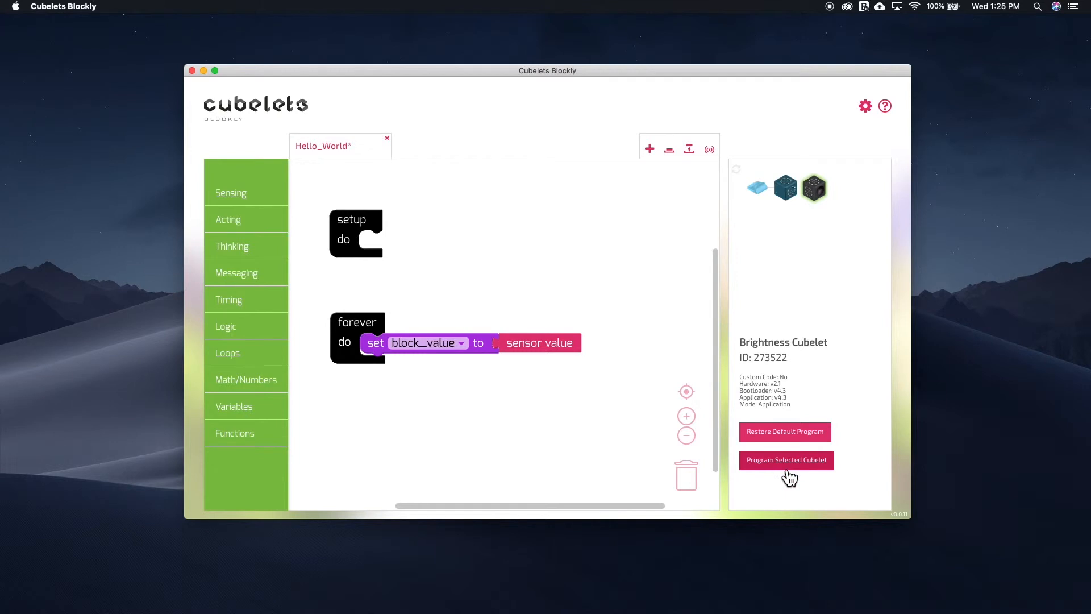
click(786, 459)
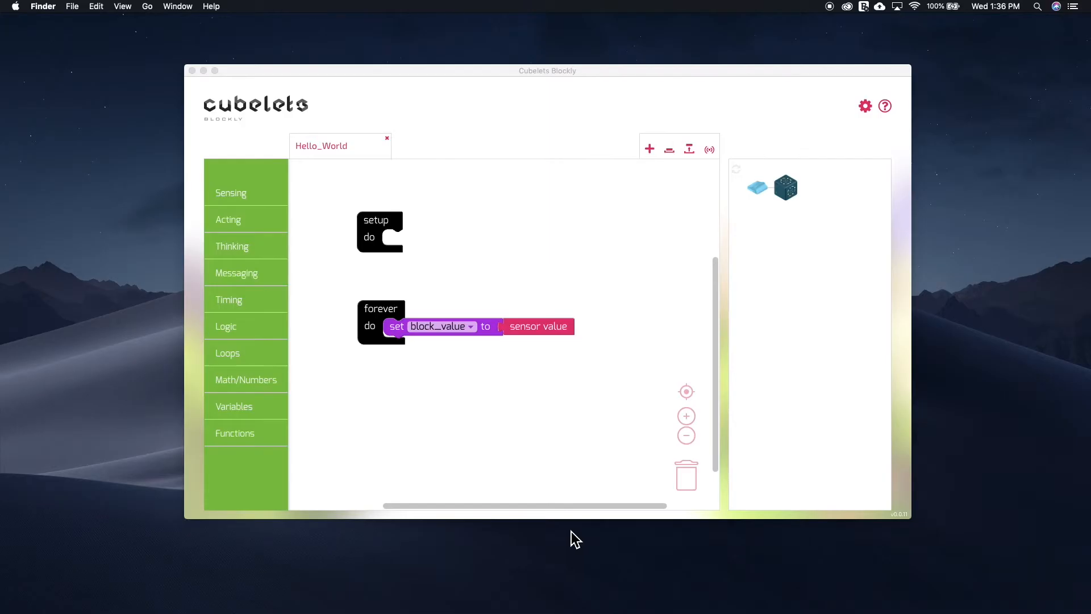
mouse_move(532, 364)
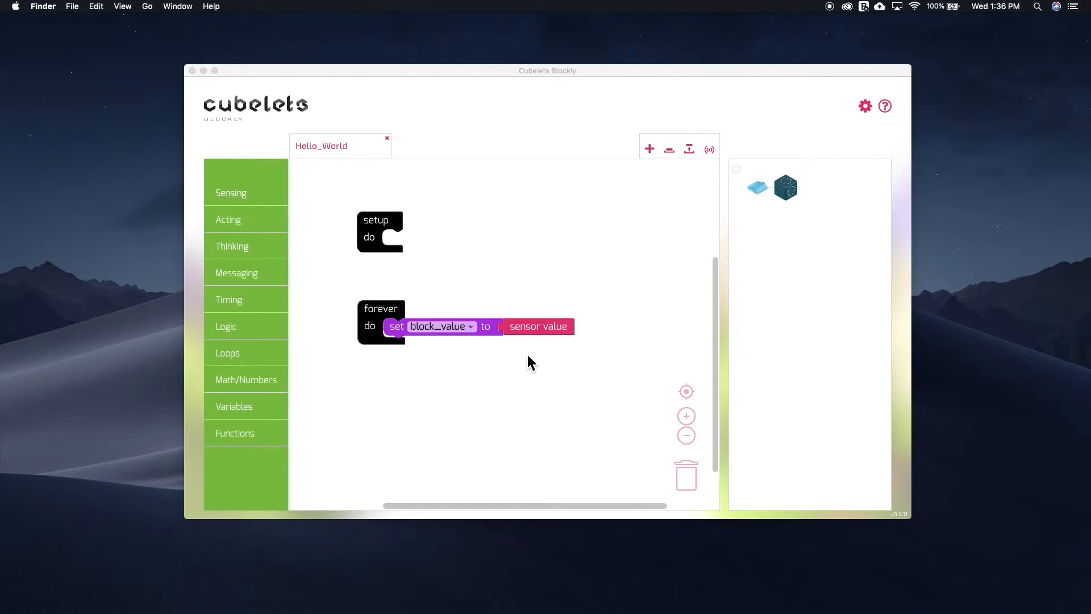
mouse_move(479, 359)
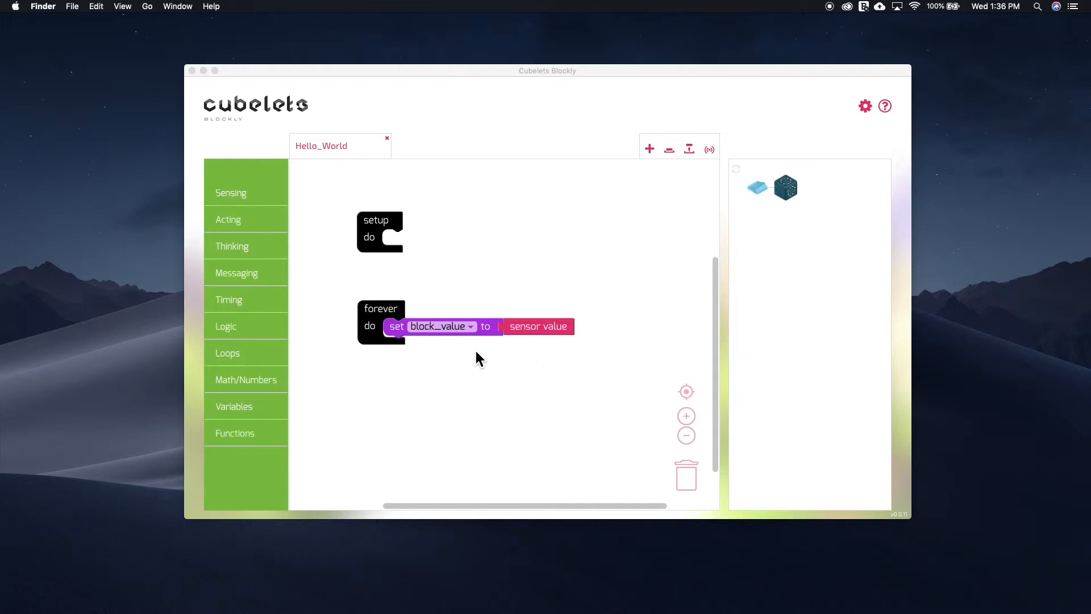
mouse_move(500, 368)
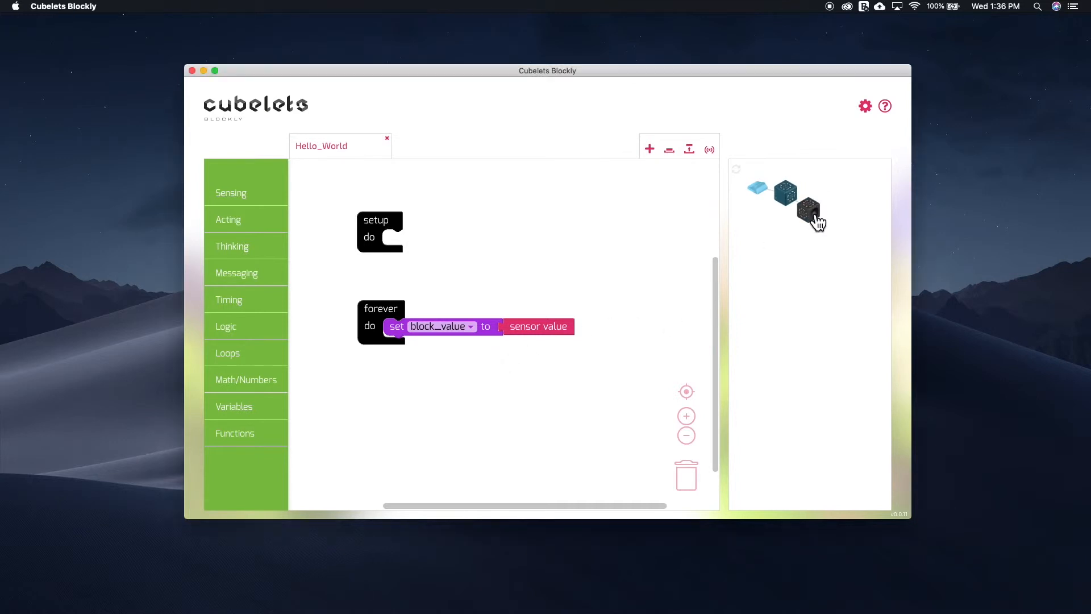
Select the reconnected Brightness Cubelet to display its details
click(808, 210)
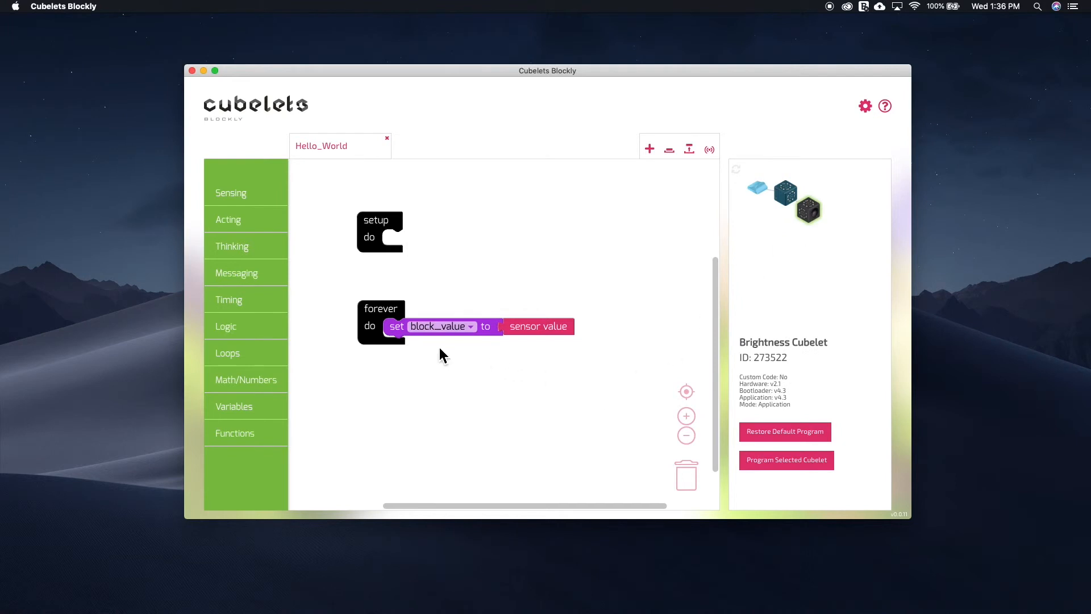
mouse_move(520, 347)
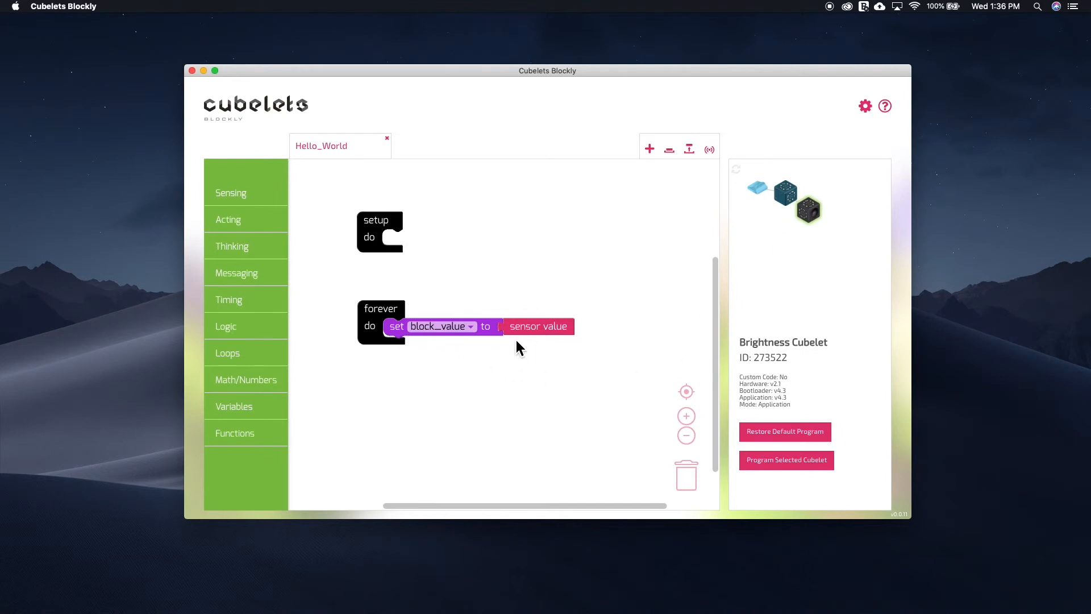
mouse_move(506, 387)
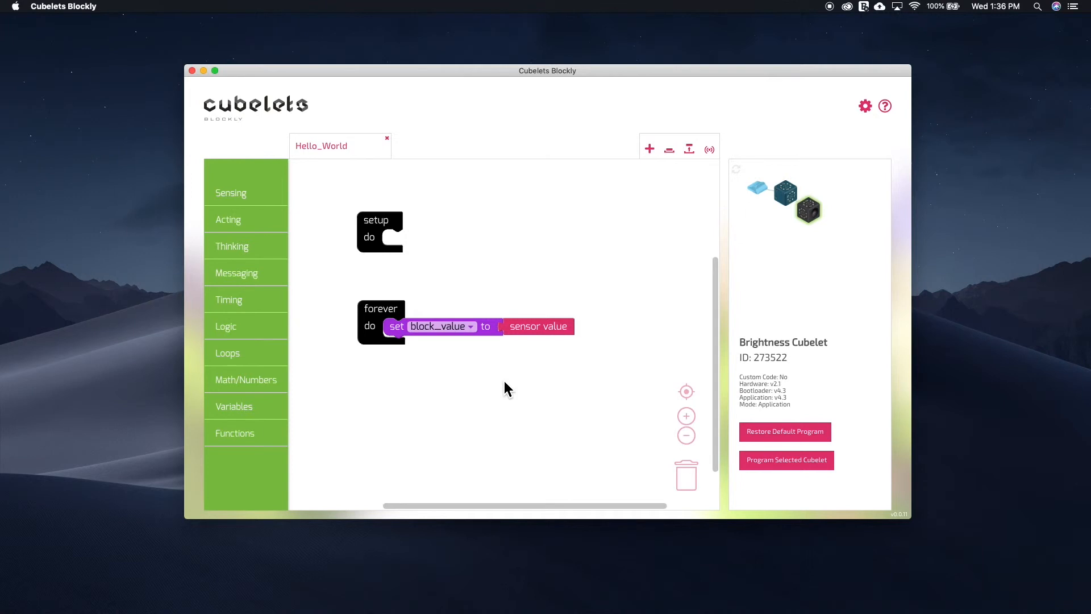
mouse_move(403, 344)
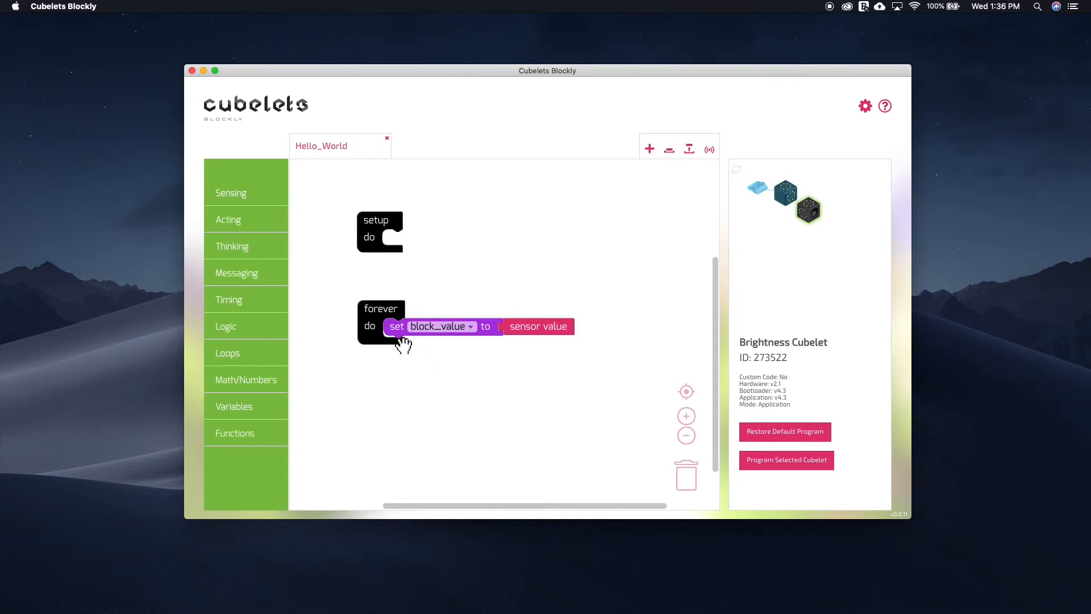
mouse_move(489, 339)
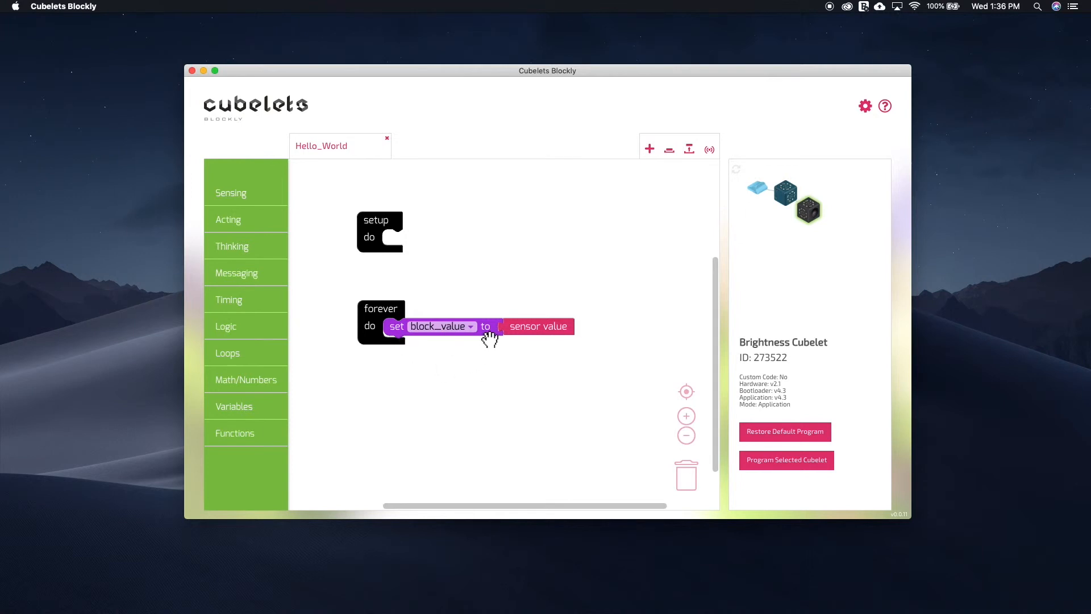
mouse_move(528, 388)
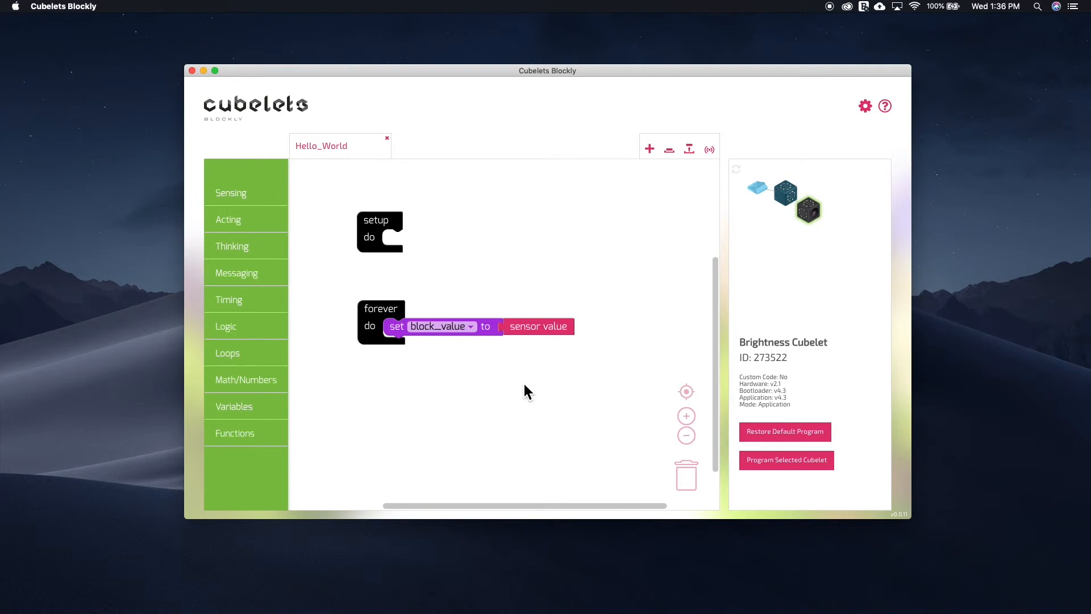
mouse_move(335, 341)
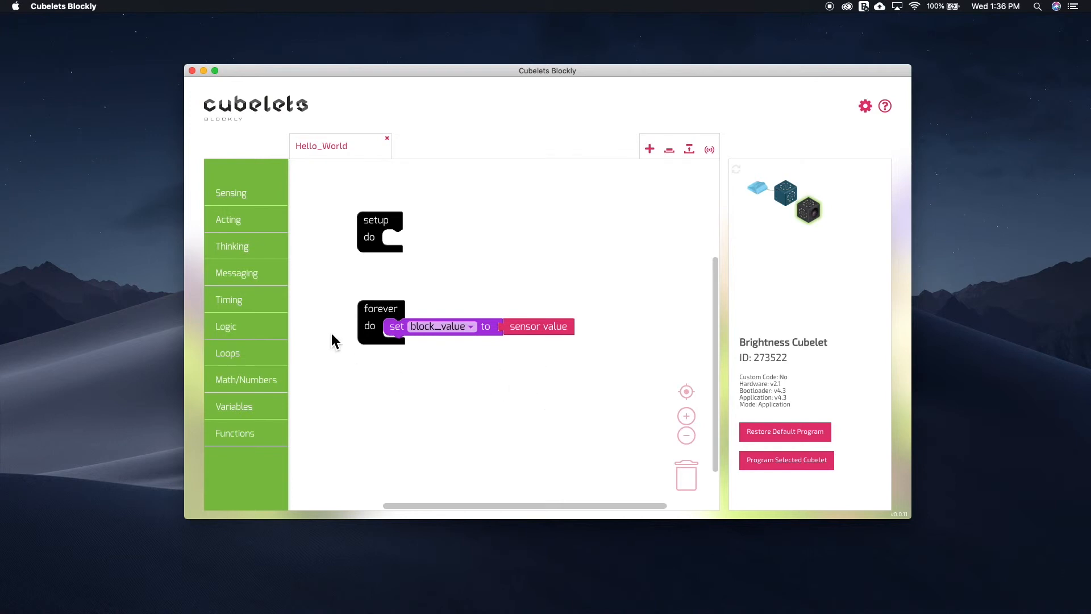
Insert an 'inverse of' block from Thinking so block_value is set to inverse of sensor value
click(232, 245)
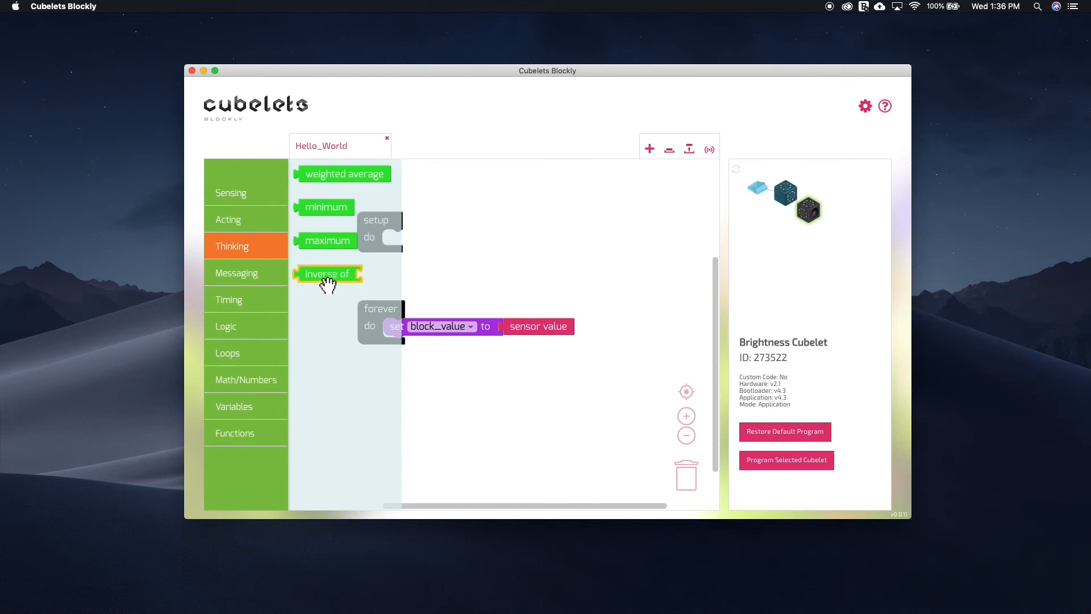
mouse_move(346, 295)
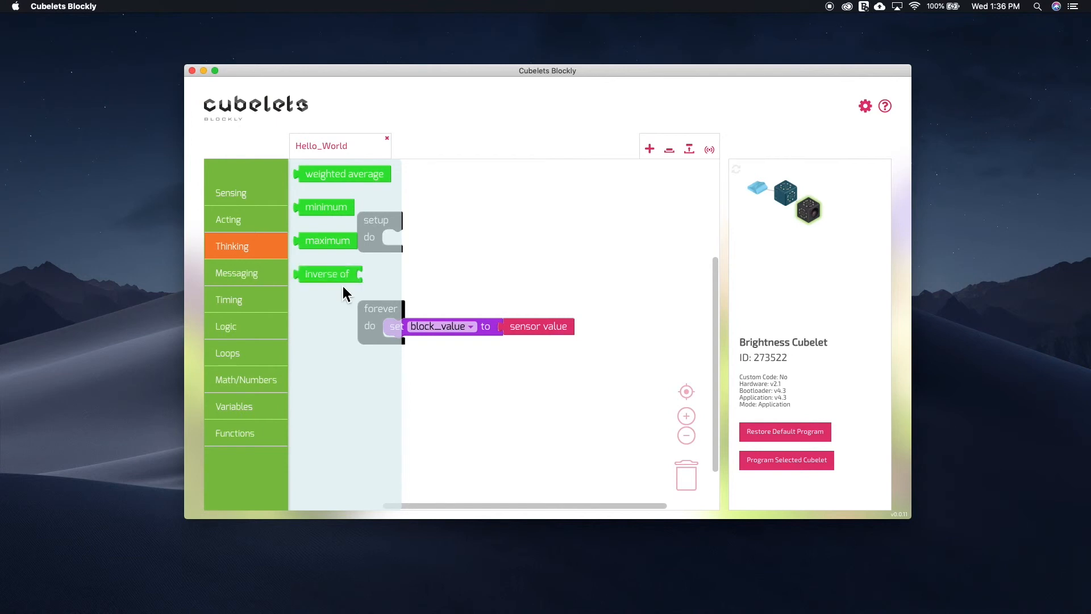
drag(327, 274, 432, 345)
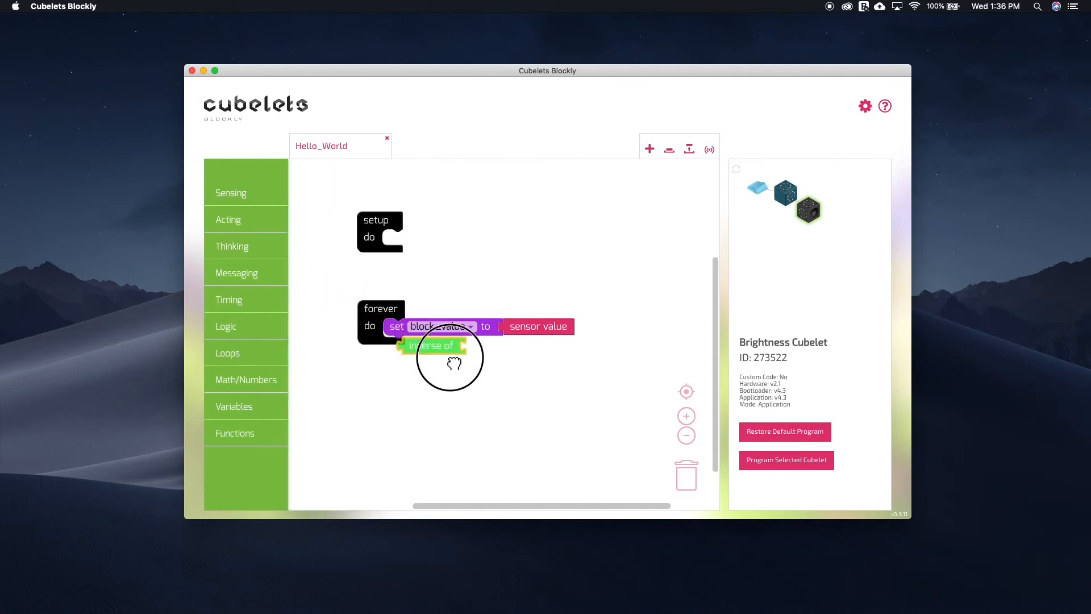
drag(432, 345, 494, 355)
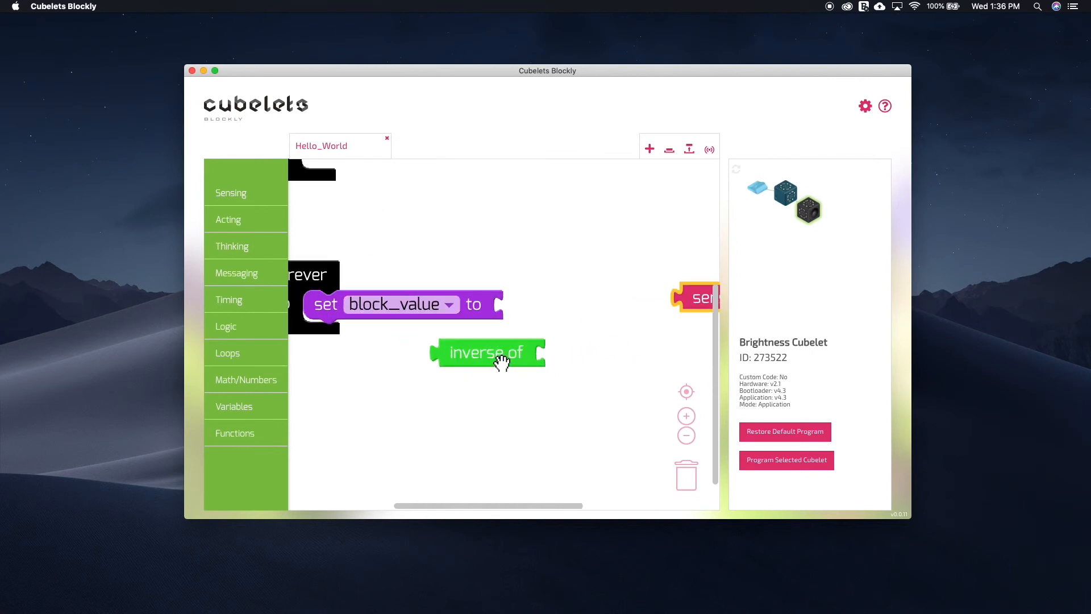
drag(489, 351, 567, 311)
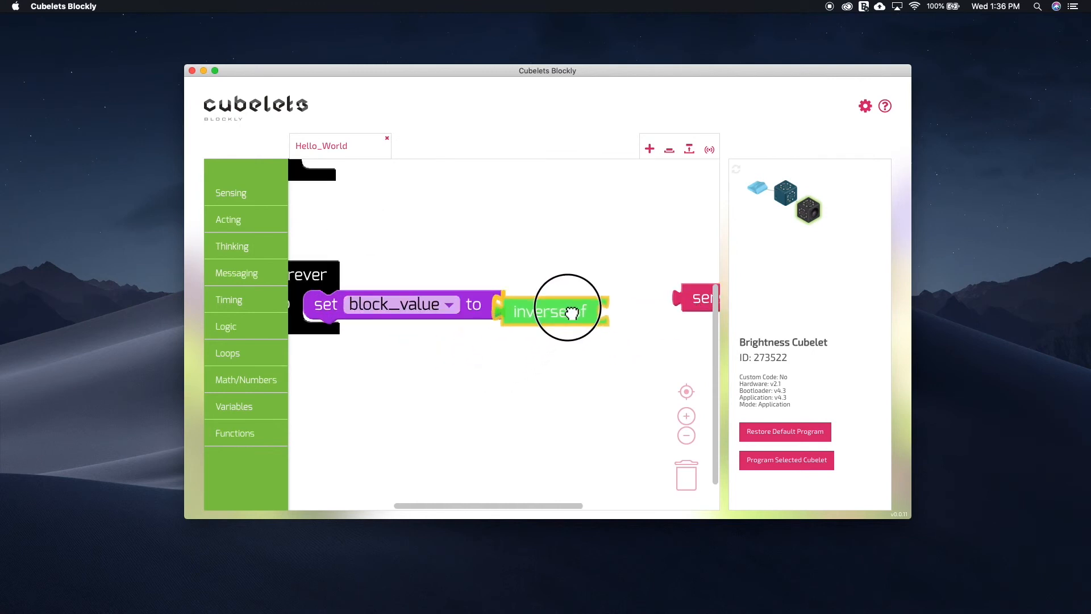
drag(702, 298, 629, 306)
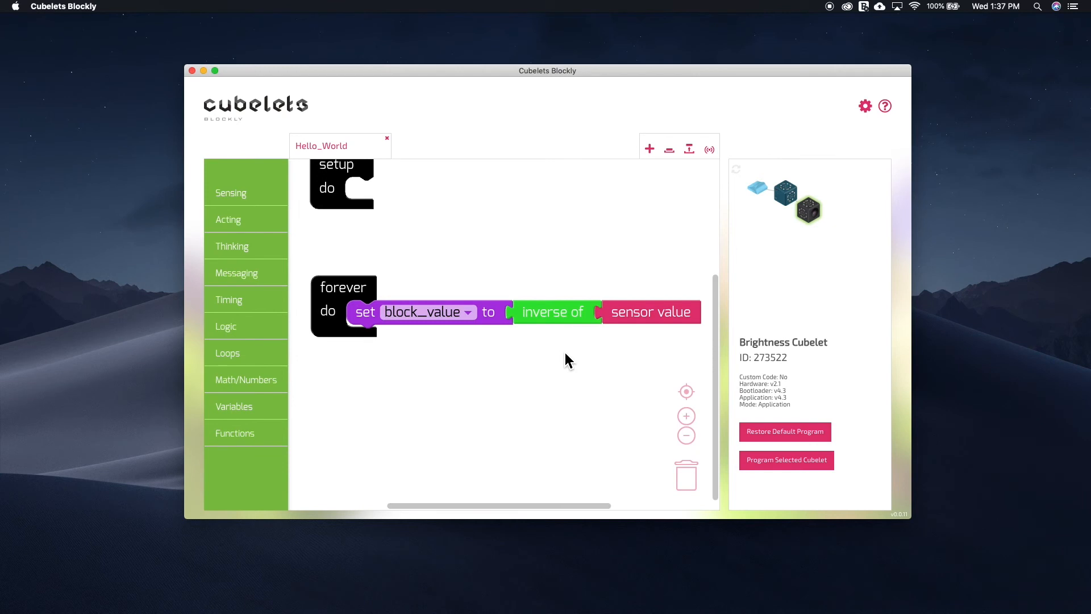
mouse_move(659, 337)
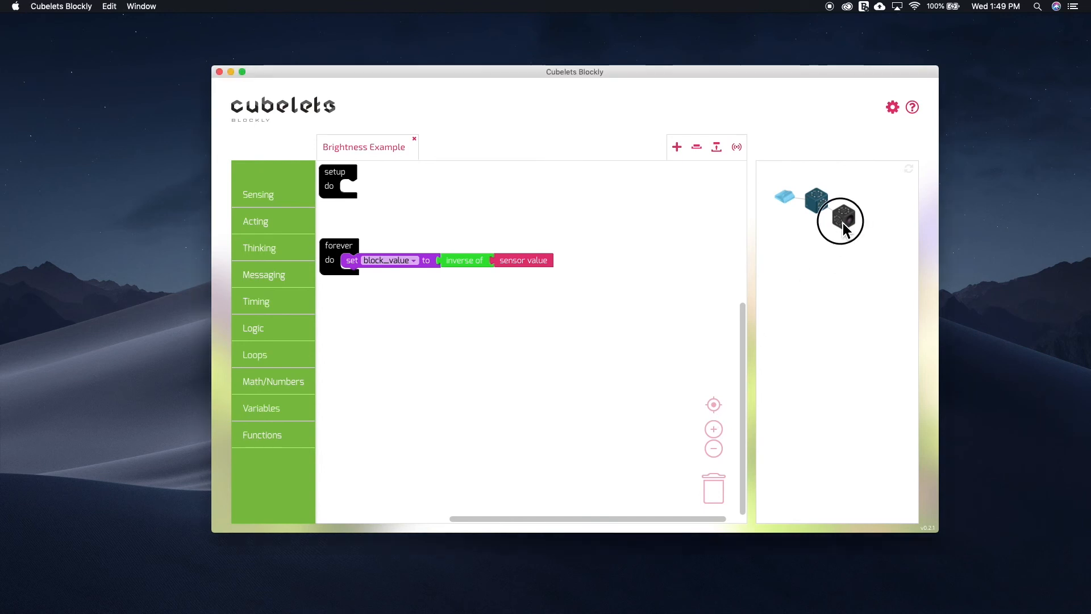
Select the Brightness Cubelet as the target for programming
click(841, 221)
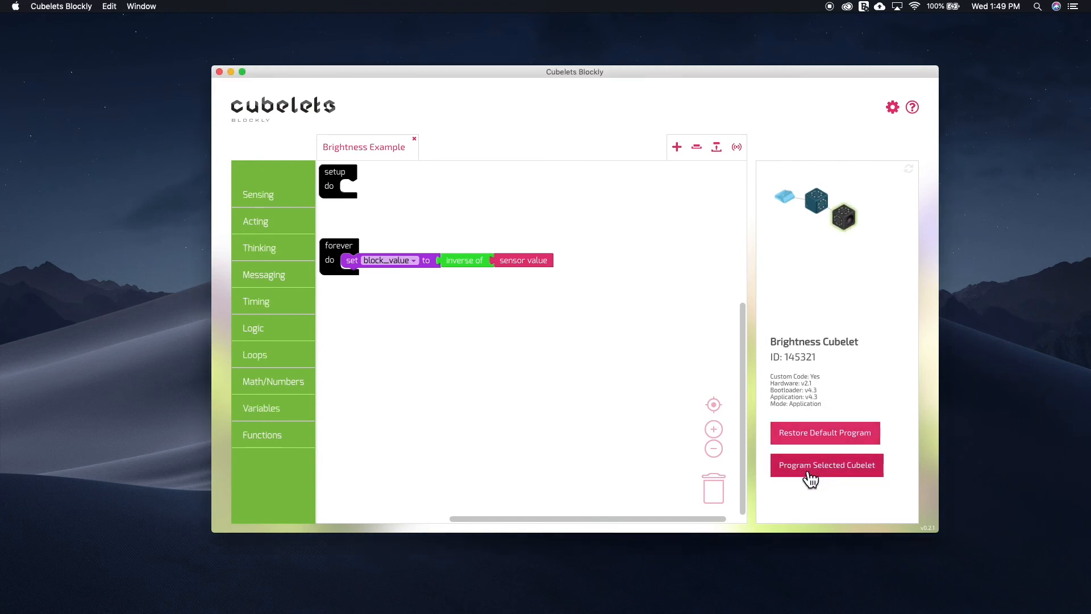